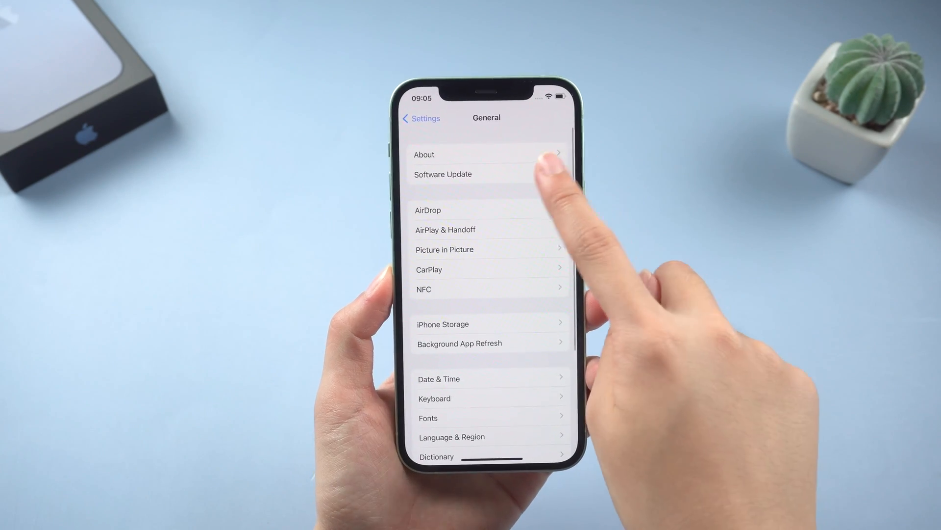
# Step: Check Software Update under General, then return to the main Settings list
pyautogui.click(443, 174)
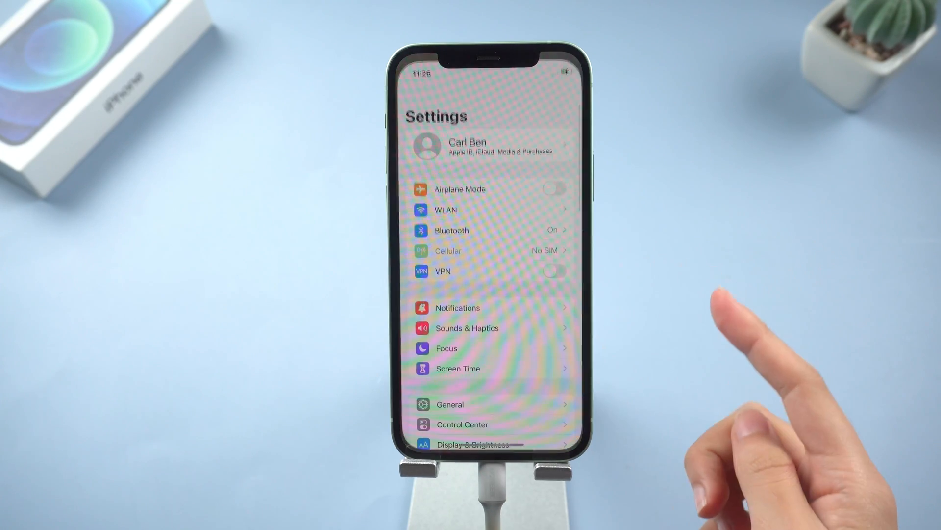
# Step: Reset Network Settings from General > Transfer or Reset iPhone, confirming with the passcode
pyautogui.click(448, 404)
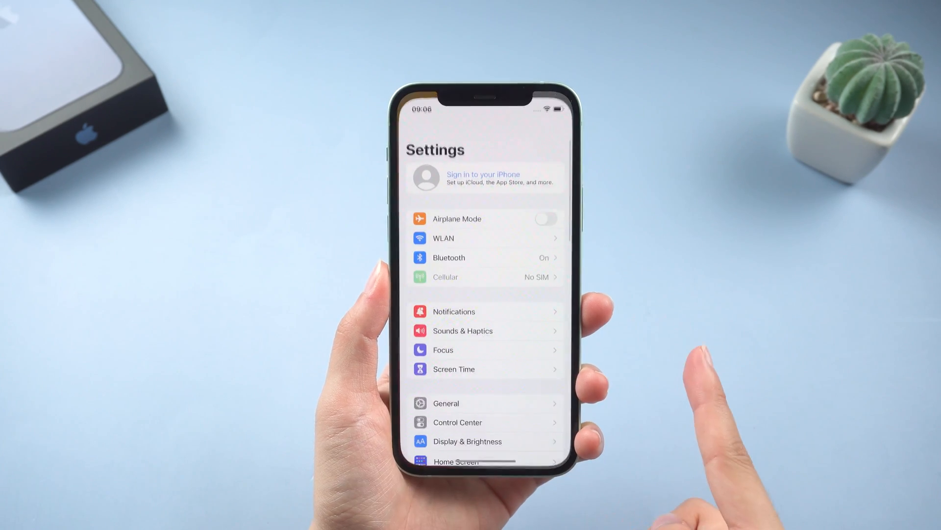
pyautogui.click(445, 403)
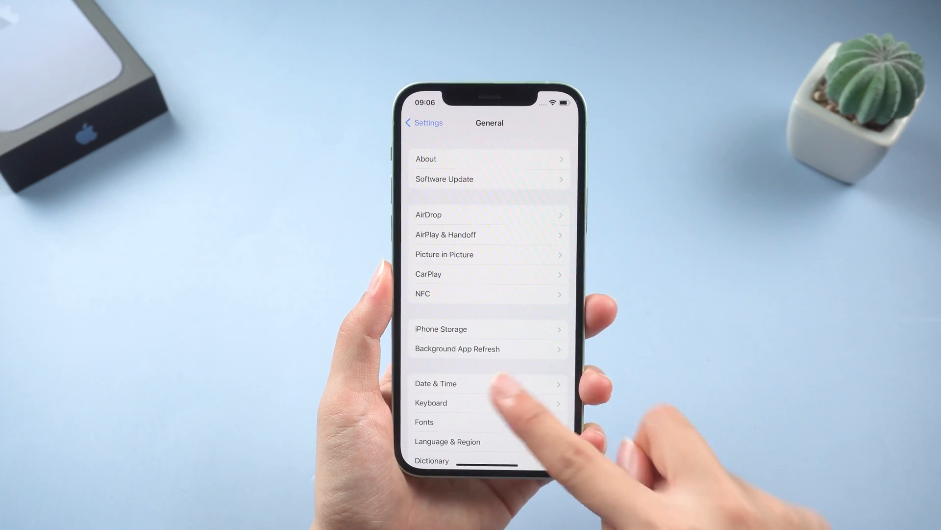
pyautogui.scroll(-3)
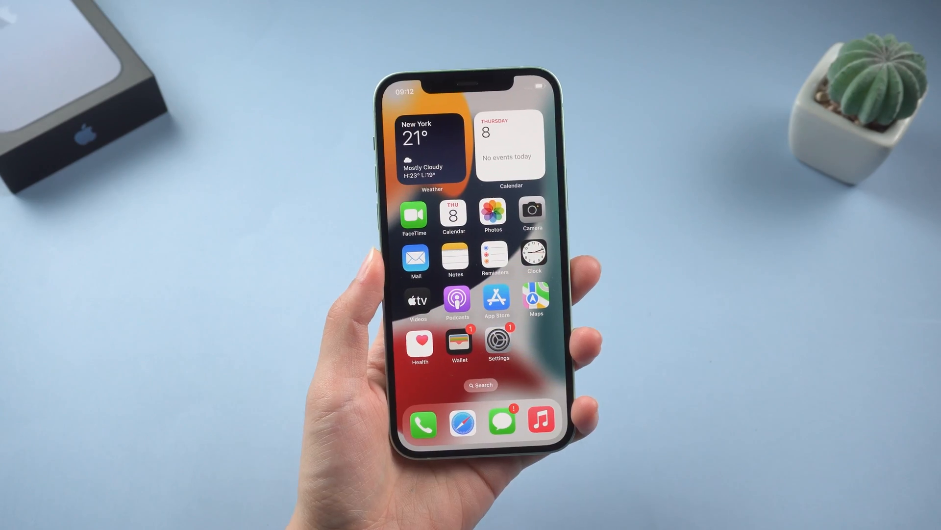
# Step: Join the Studio-5G Wi-Fi network with its password and return to the Settings list
pyautogui.click(498, 339)
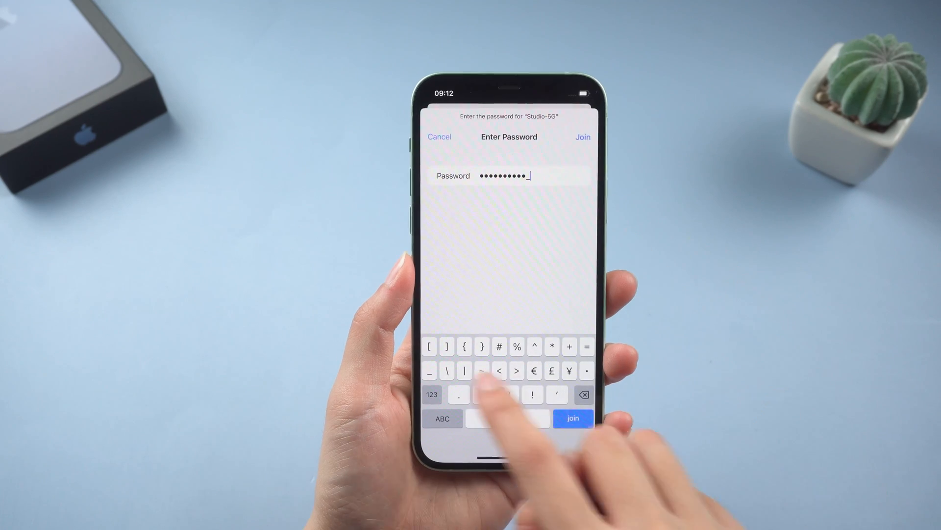
pyautogui.click(572, 418)
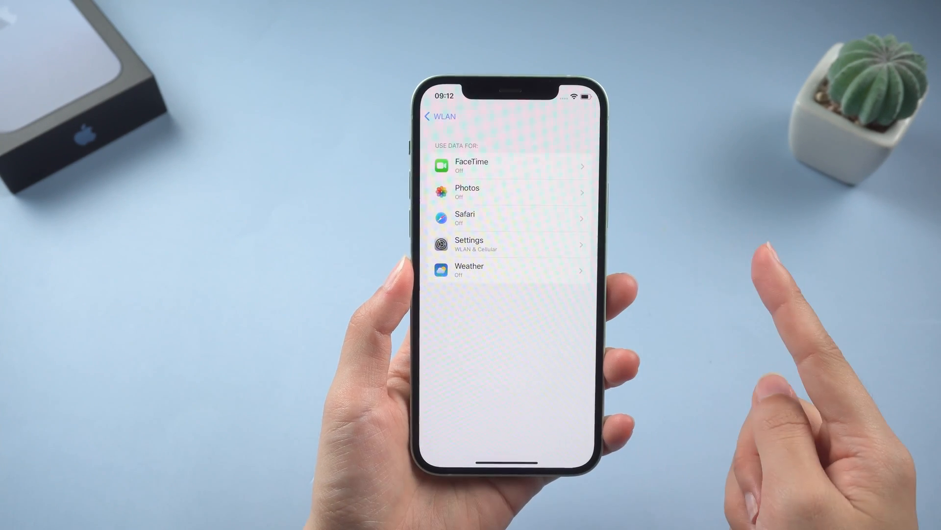
pyautogui.click(509, 245)
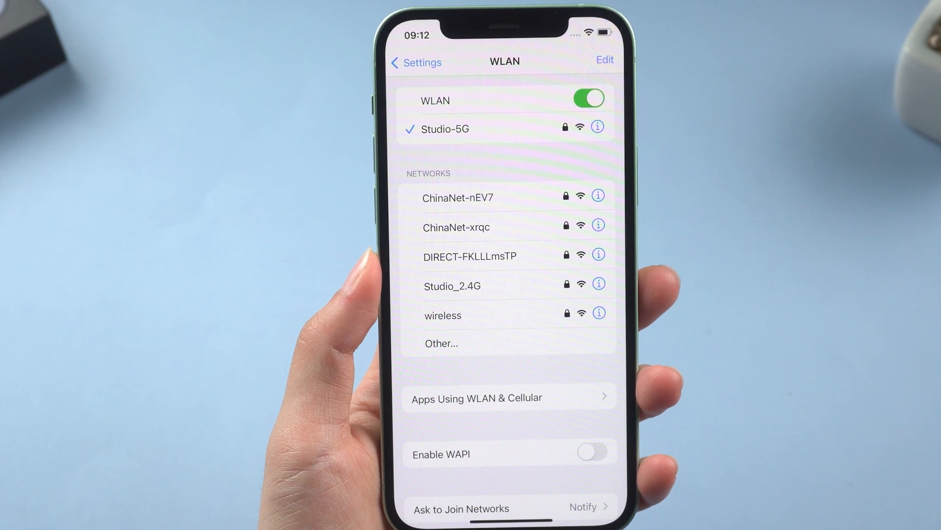
pyautogui.click(415, 62)
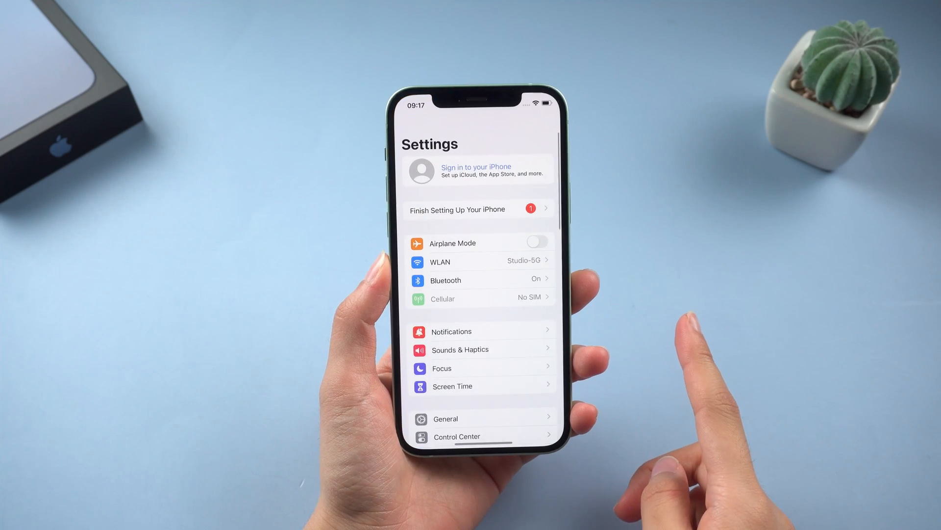
# Step: Delete the downloaded iOS 16.0 update from General > iPhone Storage
pyautogui.click(445, 419)
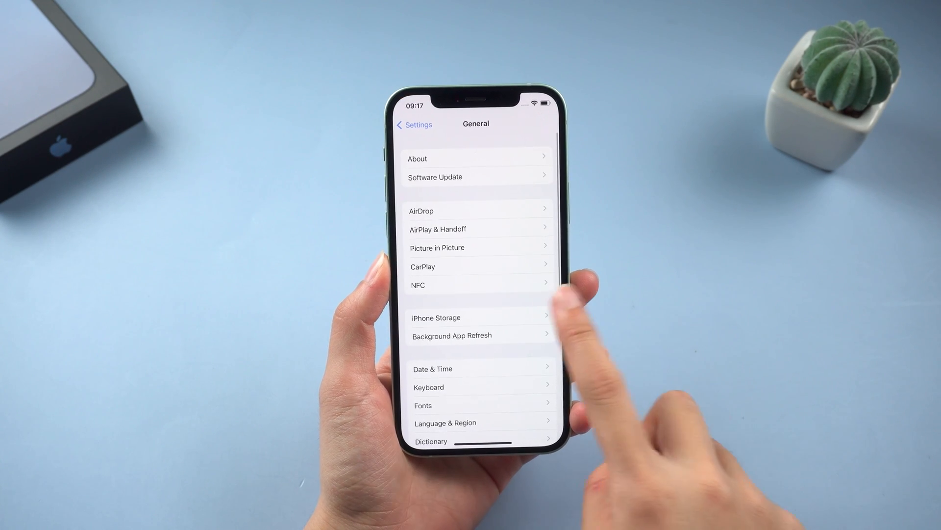
pyautogui.click(437, 317)
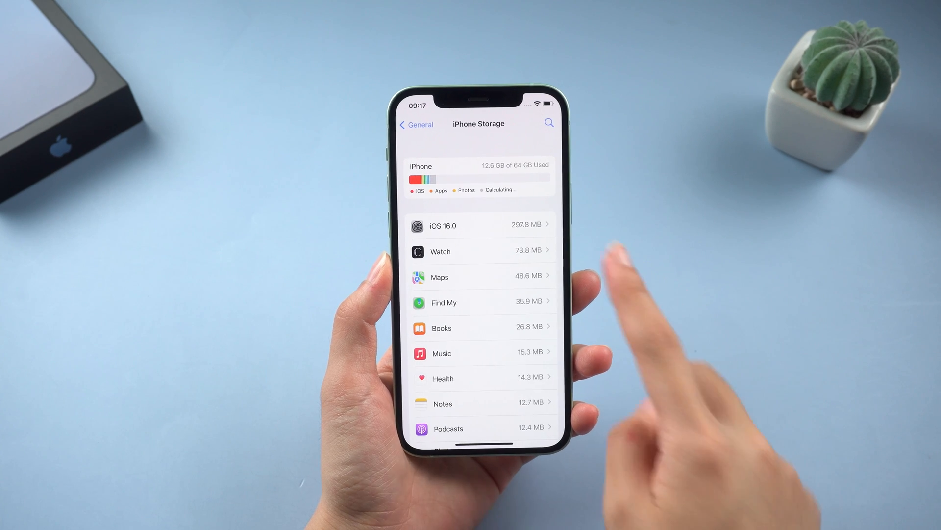
pyautogui.click(480, 225)
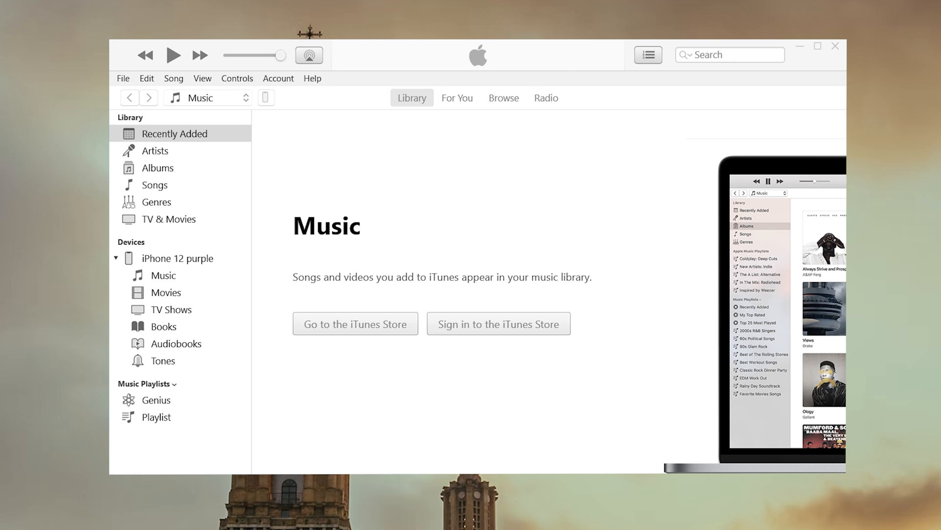
# Step: From the iPhone 12 Summary, check for update and confirm updating to iOS 16.0, watching the download
pyautogui.click(412, 97)
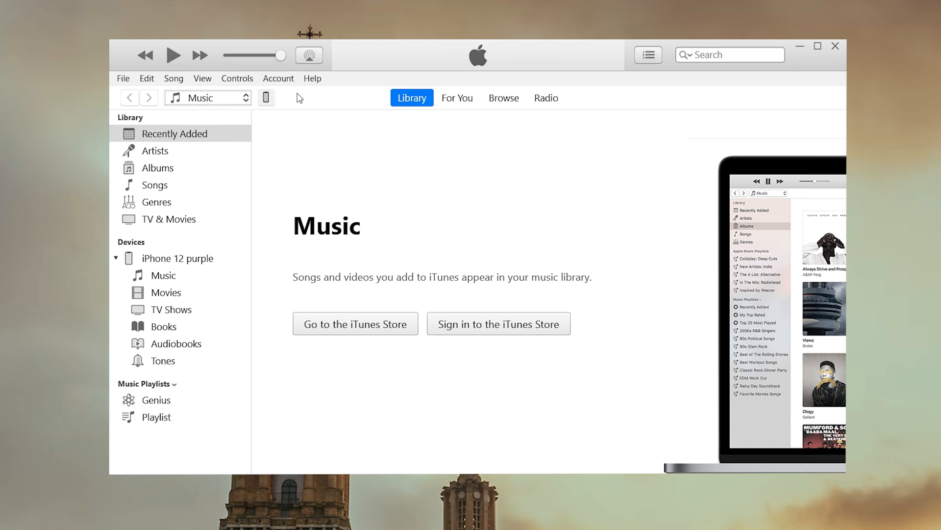
pyautogui.click(266, 97)
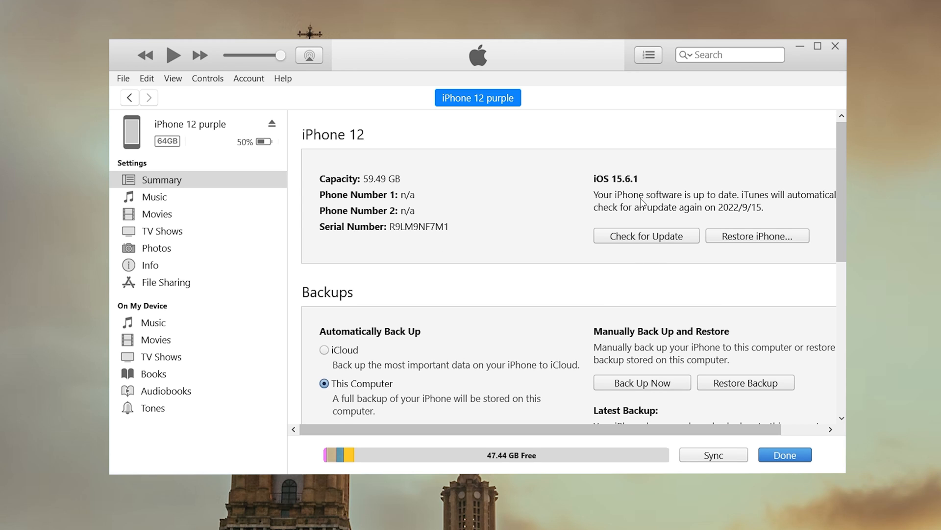
pyautogui.click(646, 235)
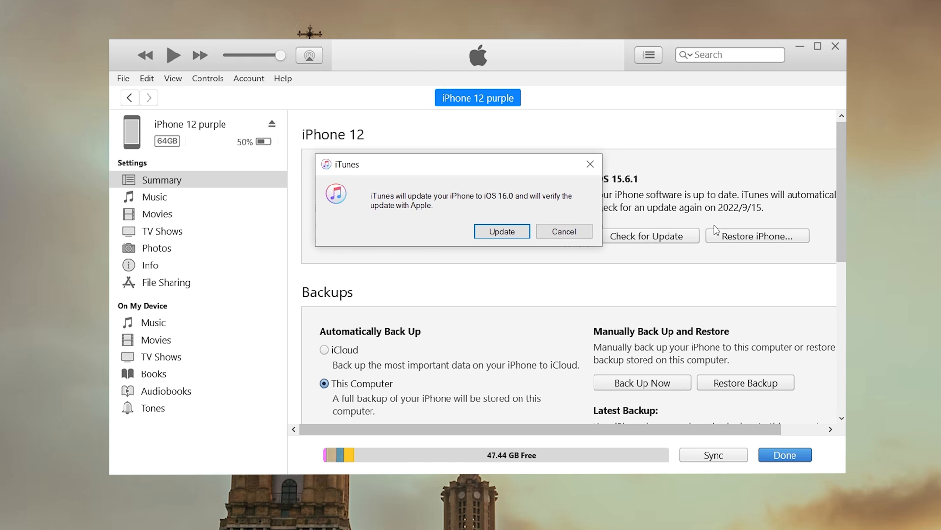
pyautogui.click(502, 232)
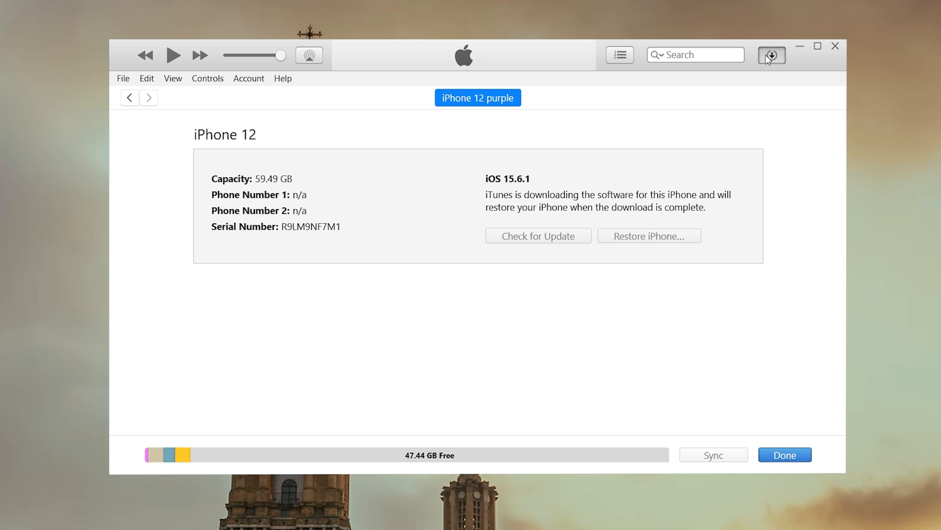
pyautogui.click(772, 55)
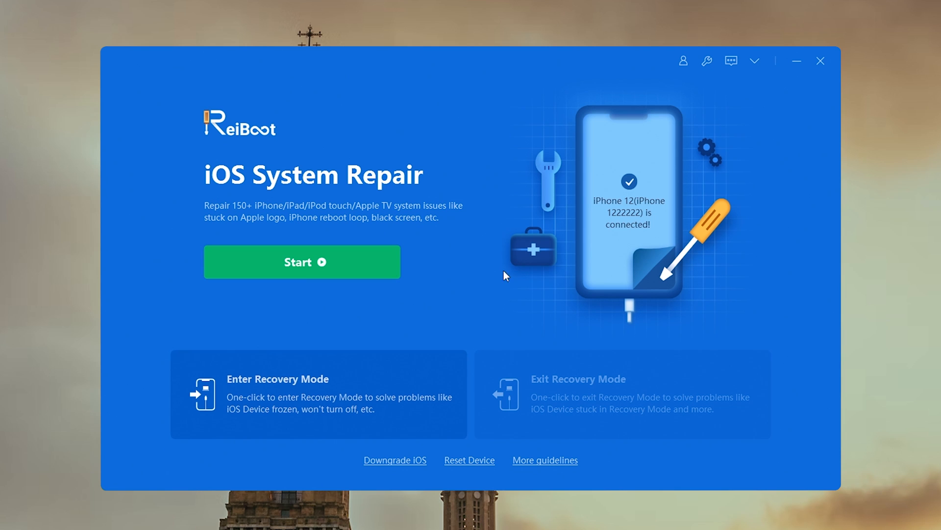
# Step: Choose Standard Repair, download the iOS 16.0 firmware and start repairing the iPhone 12
pyautogui.click(301, 260)
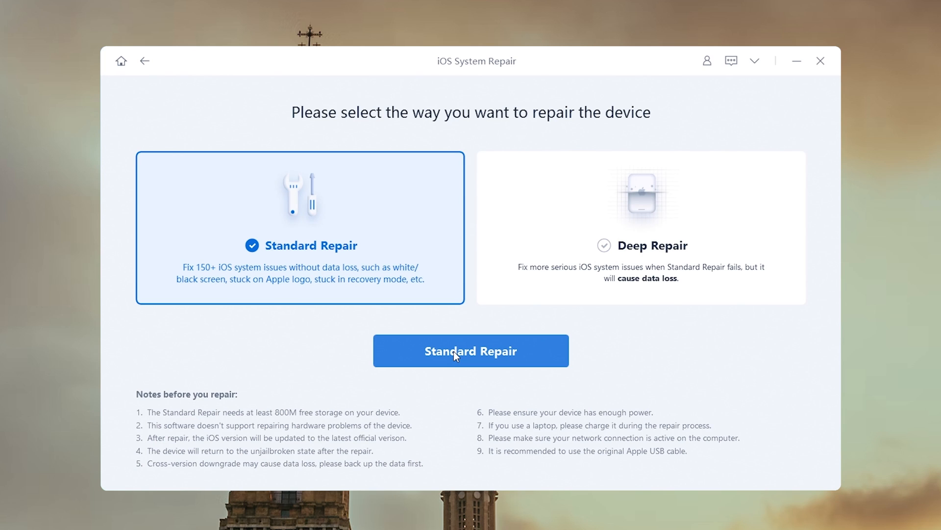
pyautogui.click(471, 351)
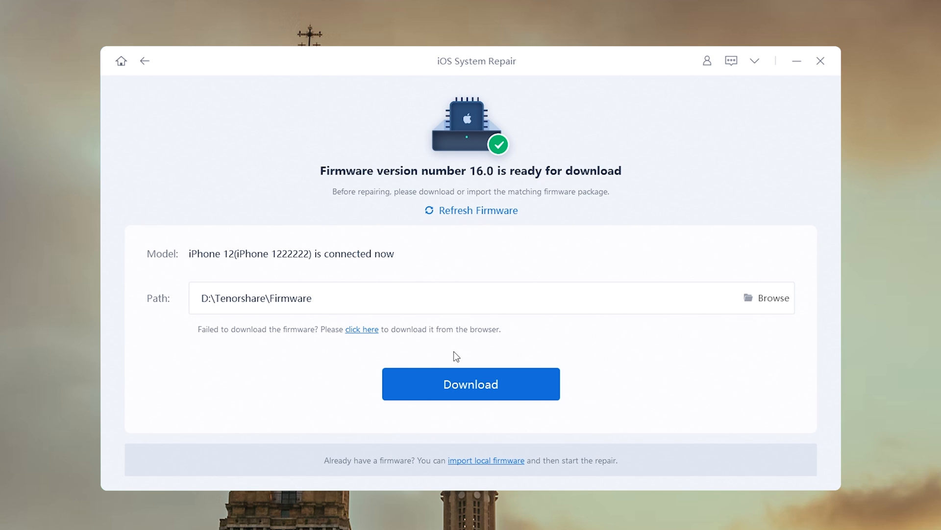
pyautogui.click(471, 383)
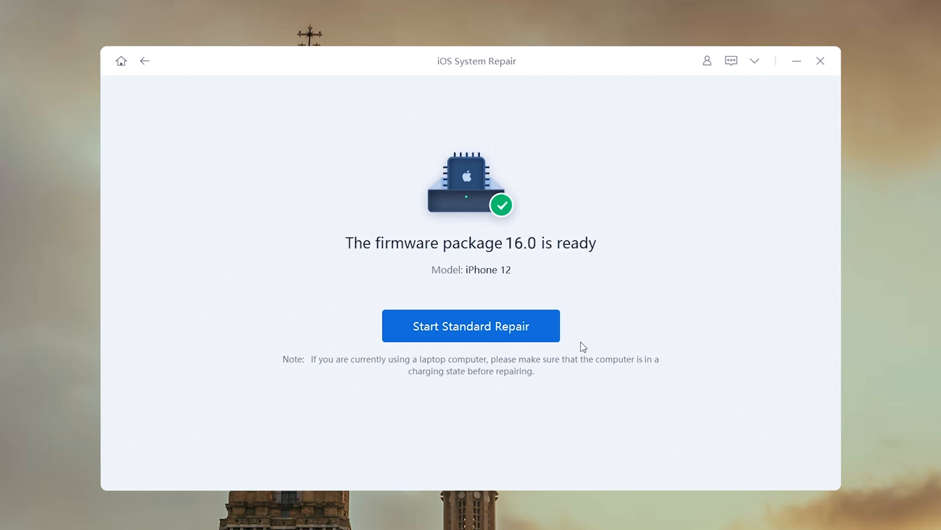
pyautogui.click(471, 326)
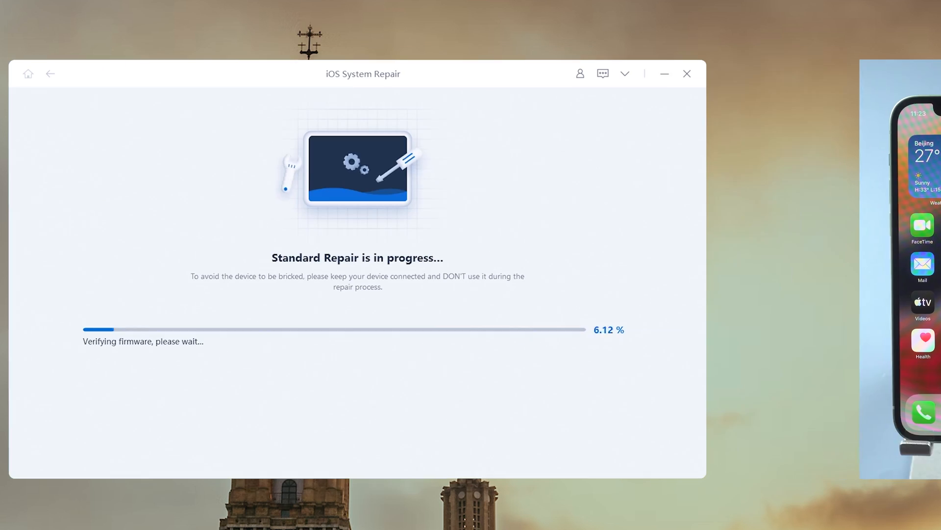